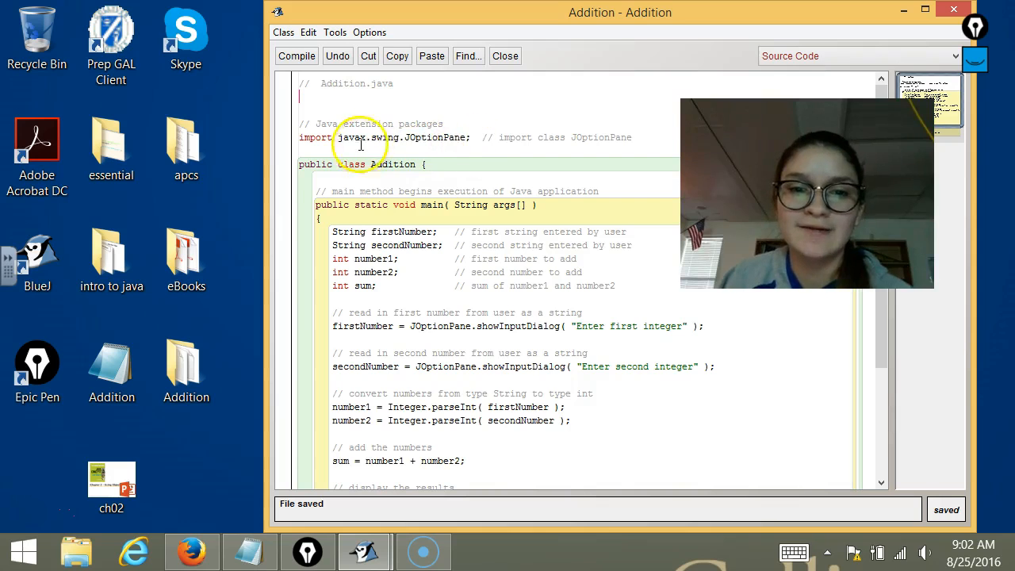
pyautogui.moveTo(466, 305)
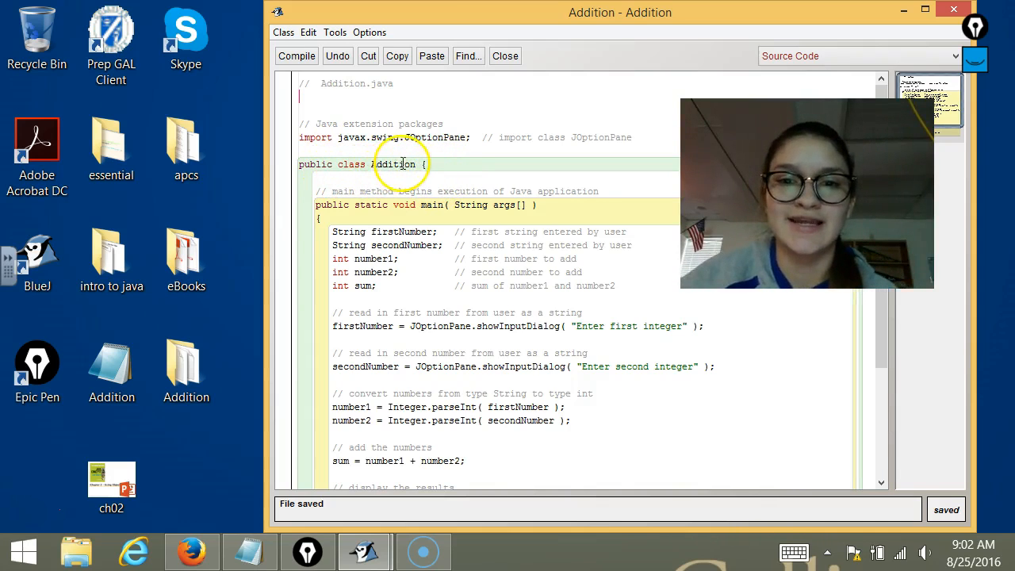
pyautogui.moveTo(589, 110)
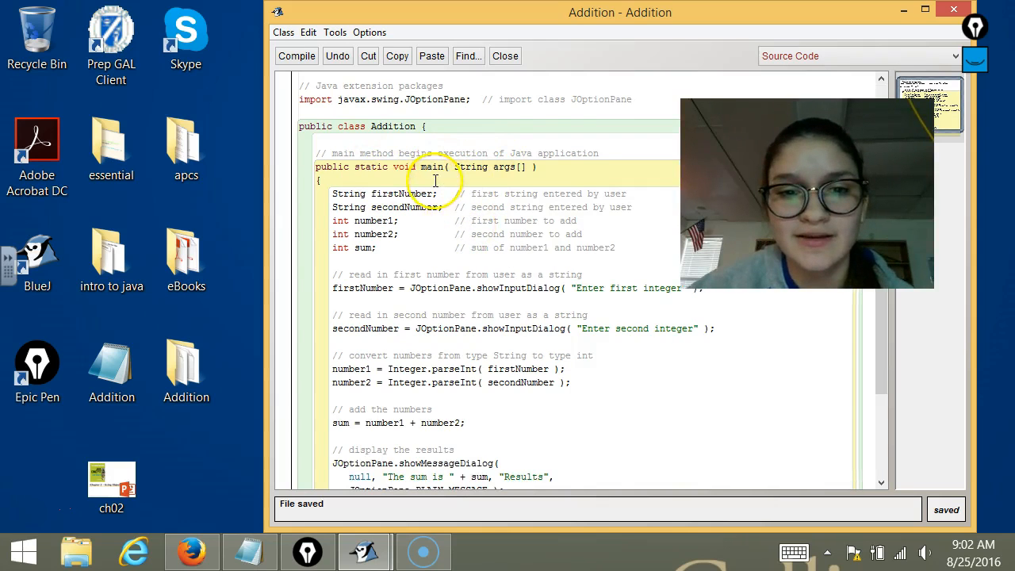
# Review the Addition source, compile it, close the editor and invoke void main(String[] args)
pyautogui.scroll(-3)
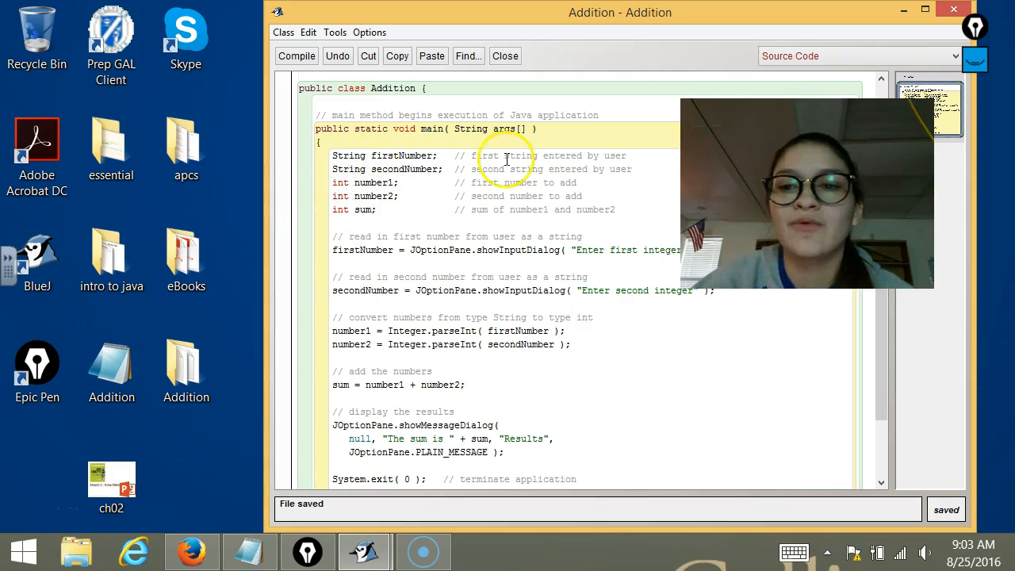
pyautogui.moveTo(553, 196)
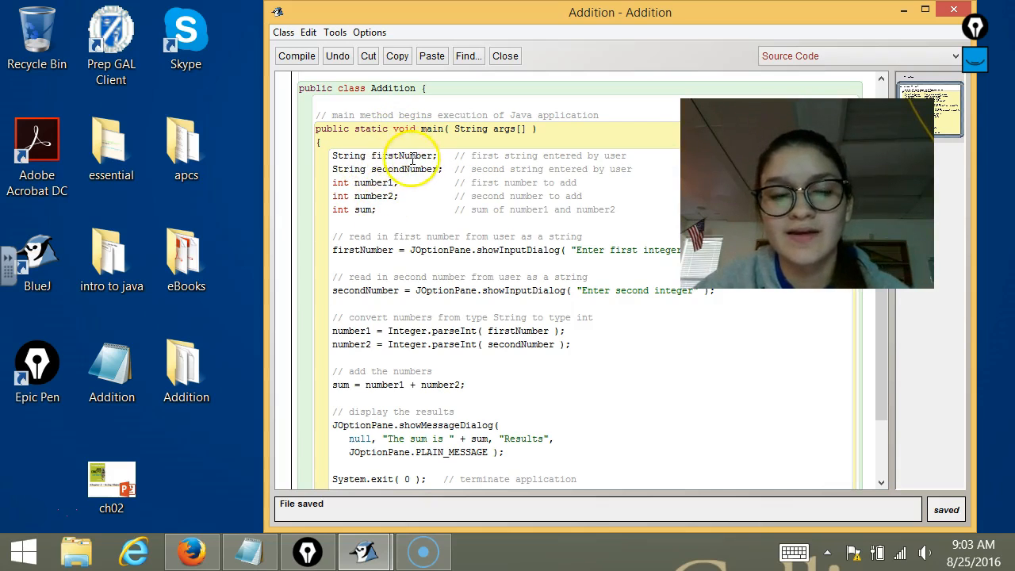
pyautogui.scroll(-3)
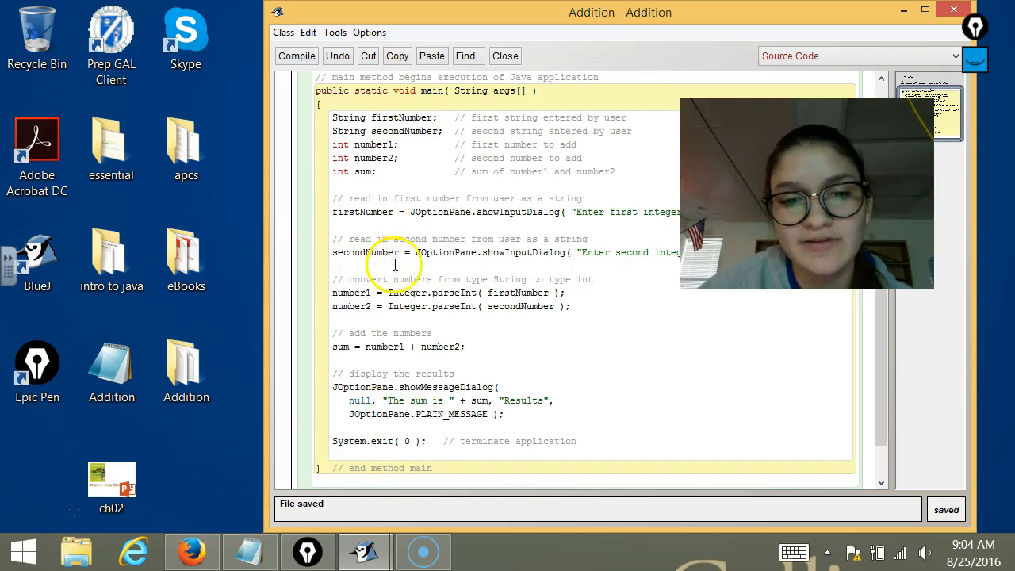
pyautogui.moveTo(540, 312)
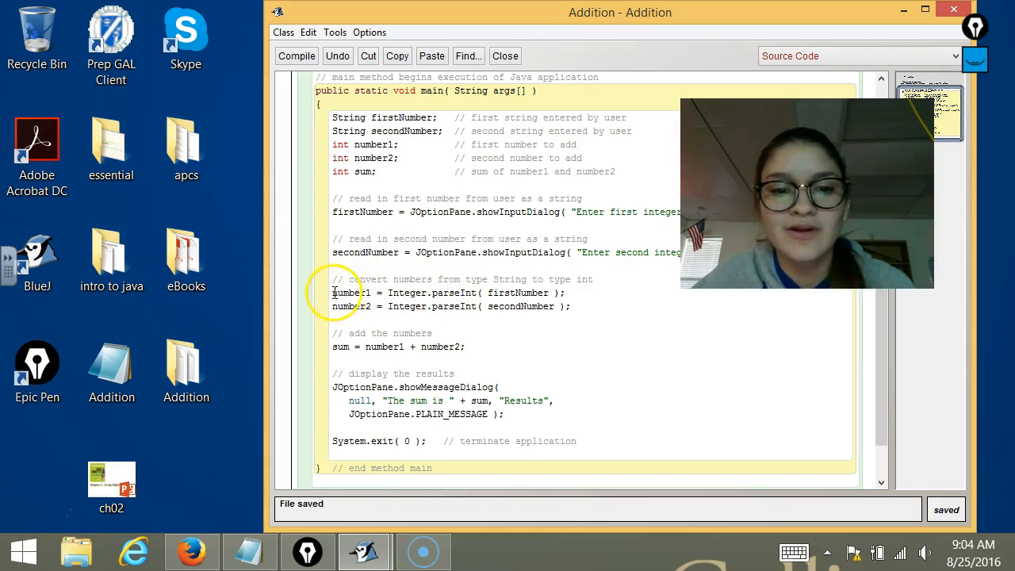
pyautogui.moveTo(448, 297)
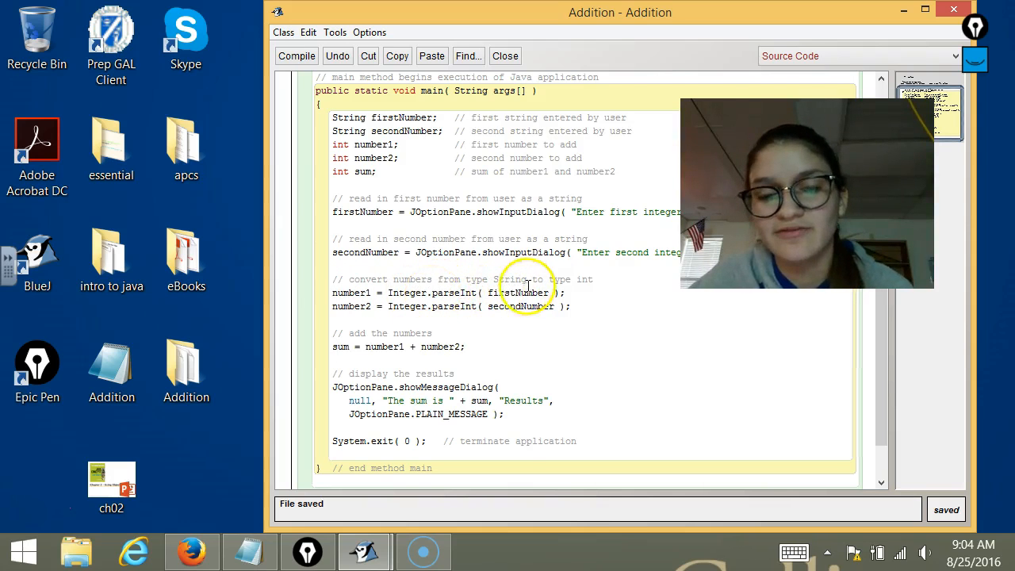
pyautogui.scroll(-3)
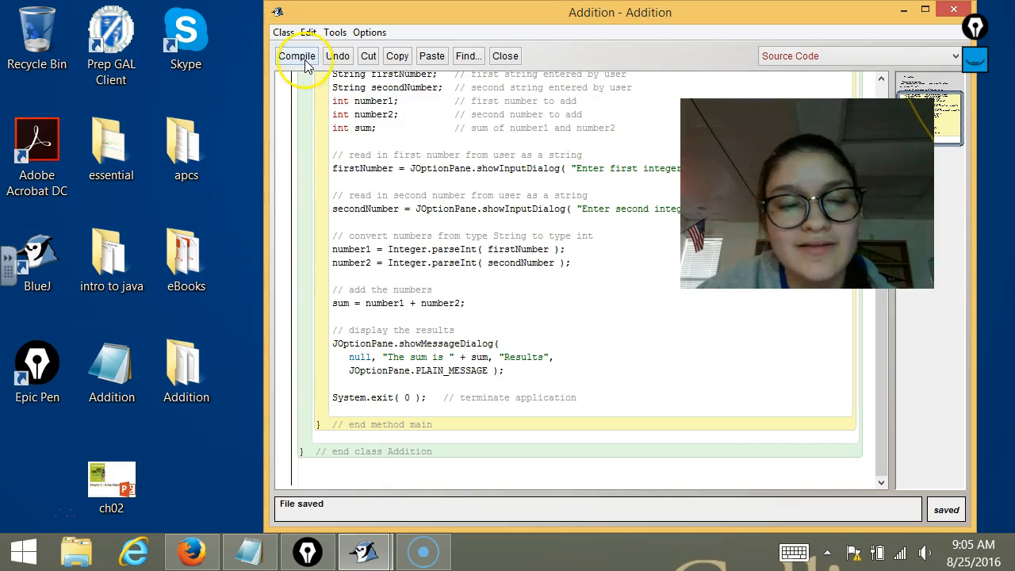
pyautogui.click(297, 55)
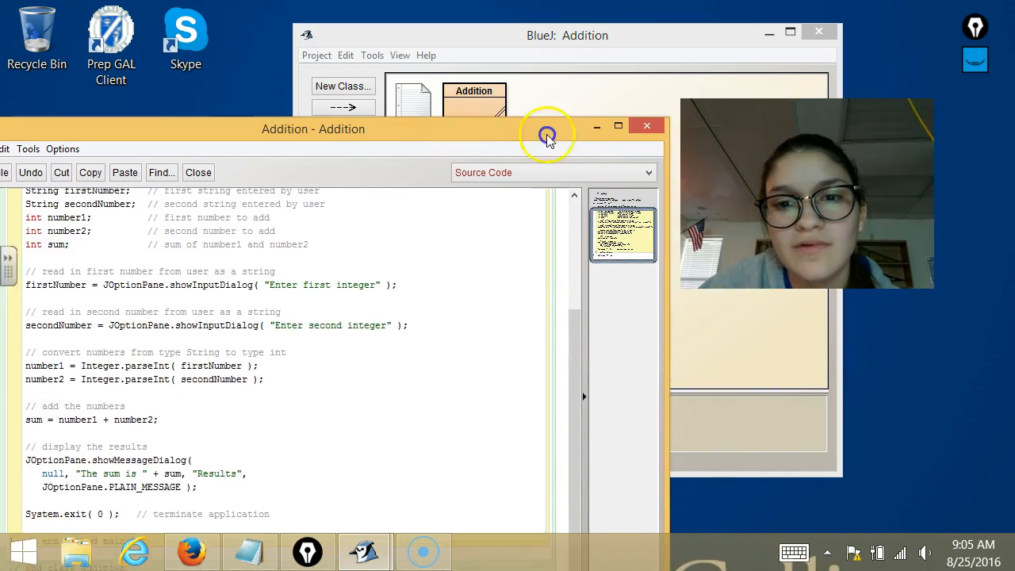
pyautogui.click(647, 125)
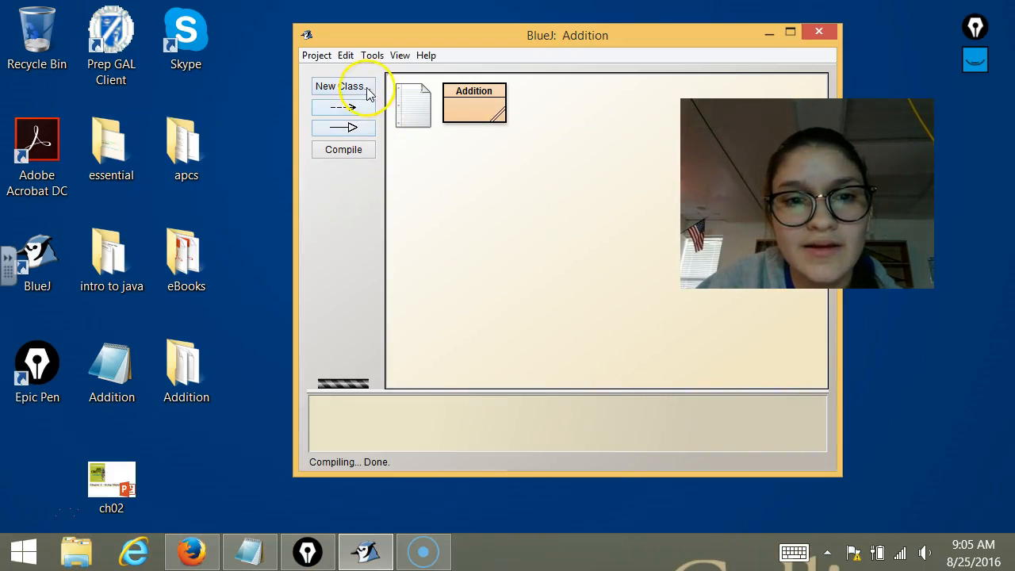
pyautogui.rightClick(505, 113)
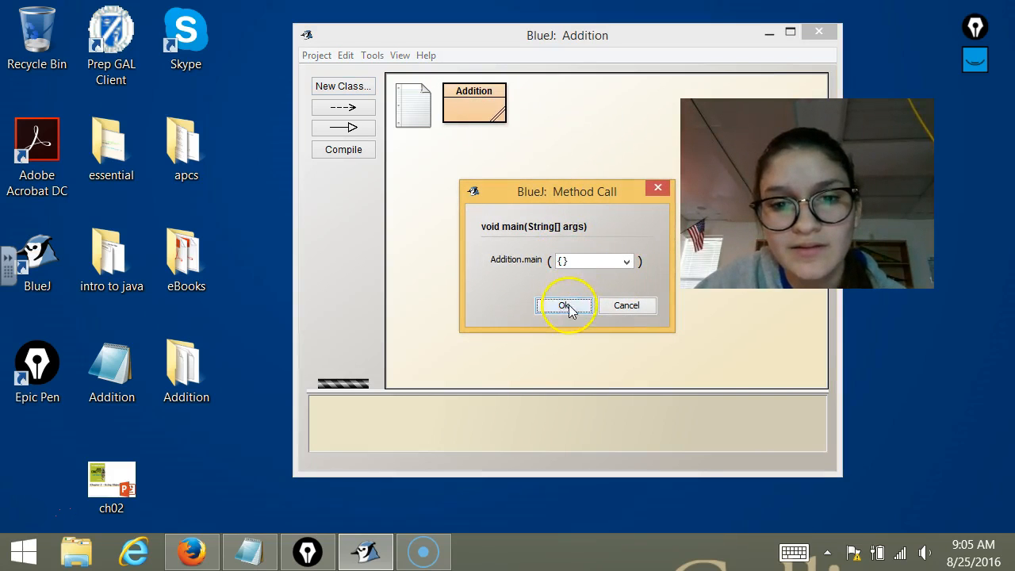
# Run main with empty arguments, enter 4 and 7, and dismiss 'The sum is 11'
pyautogui.click(566, 306)
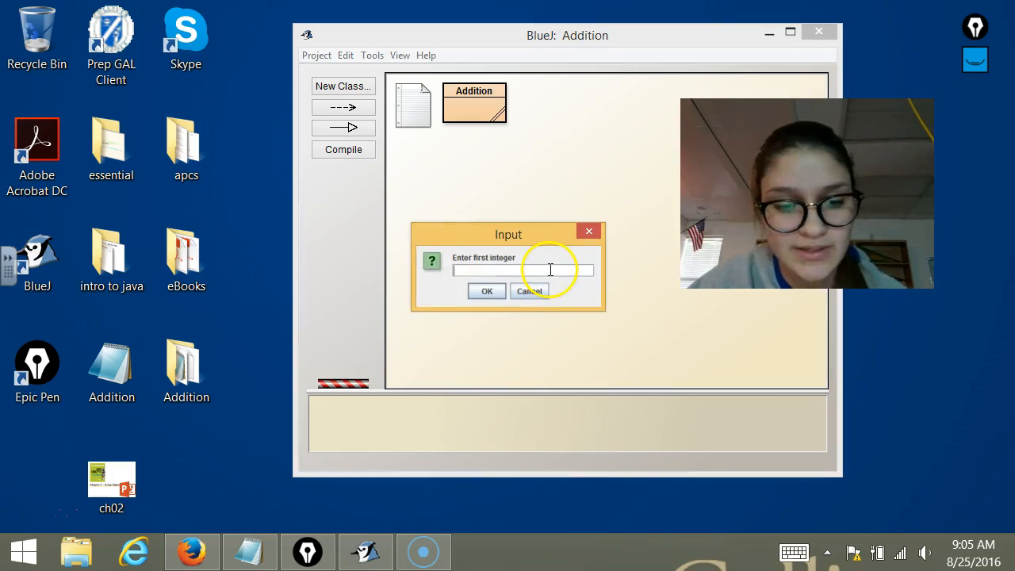
pyautogui.write('4')
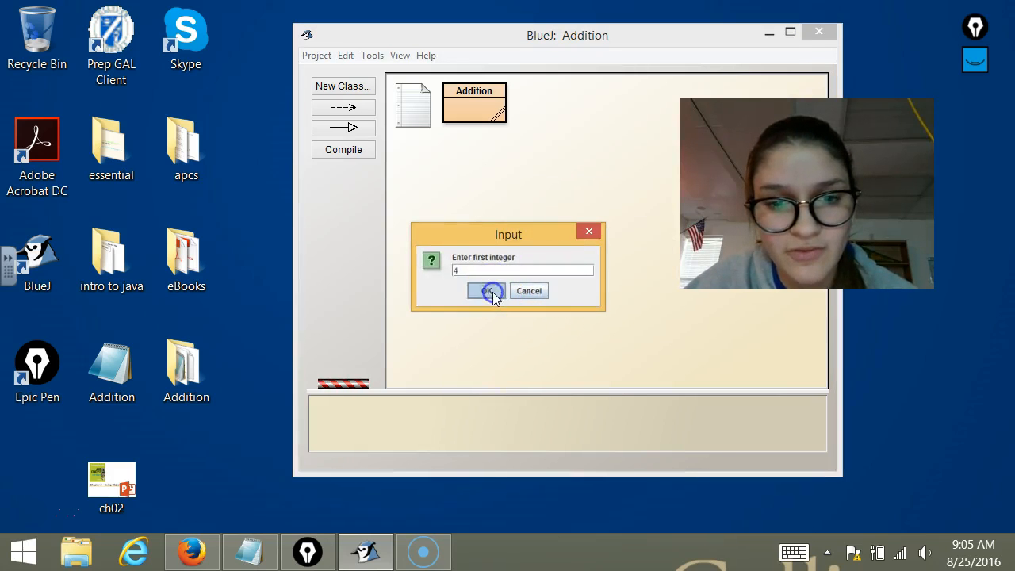
pyautogui.click(486, 291)
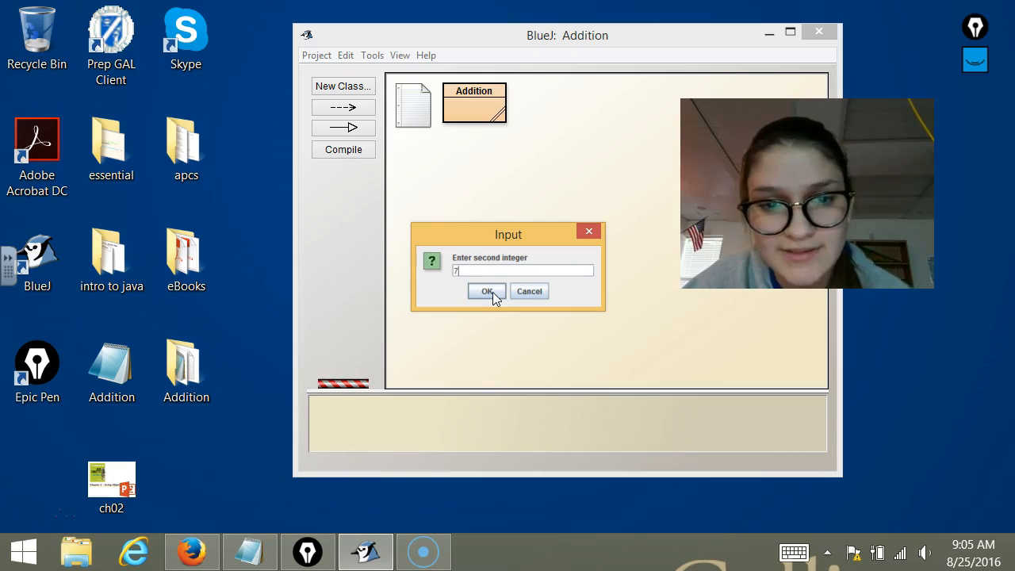
pyautogui.click(486, 291)
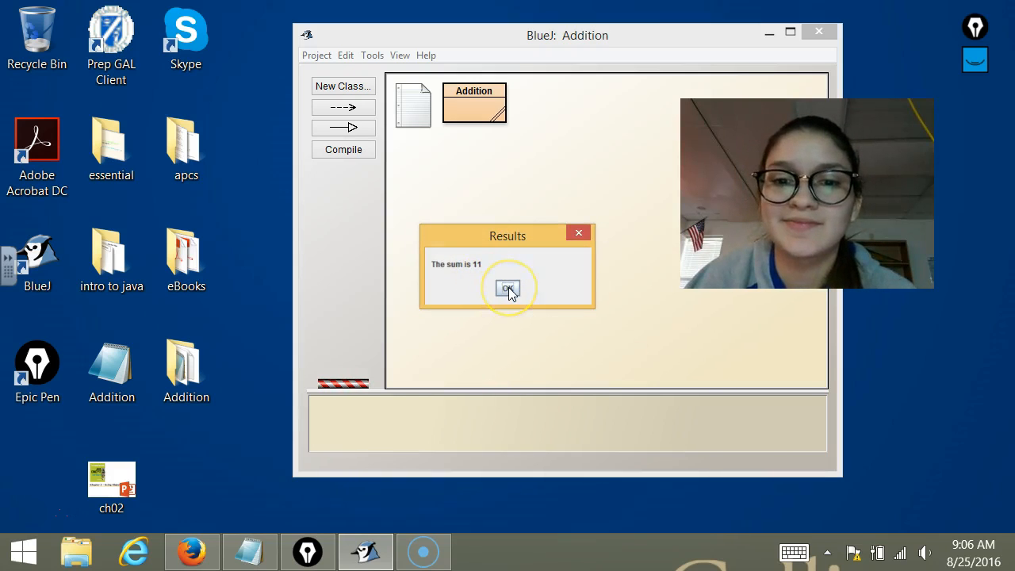
pyautogui.click(507, 287)
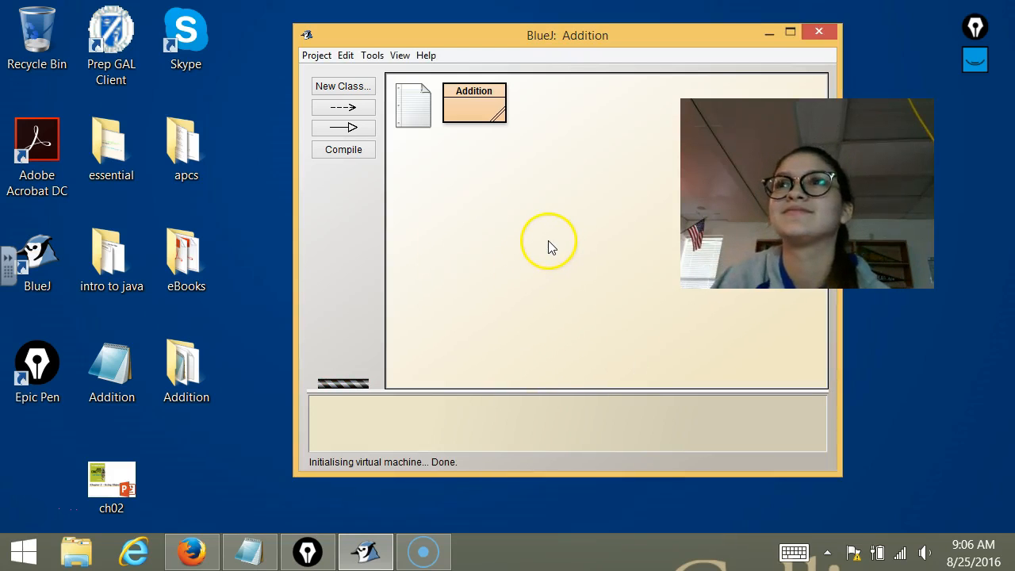
pyautogui.moveTo(536, 197)
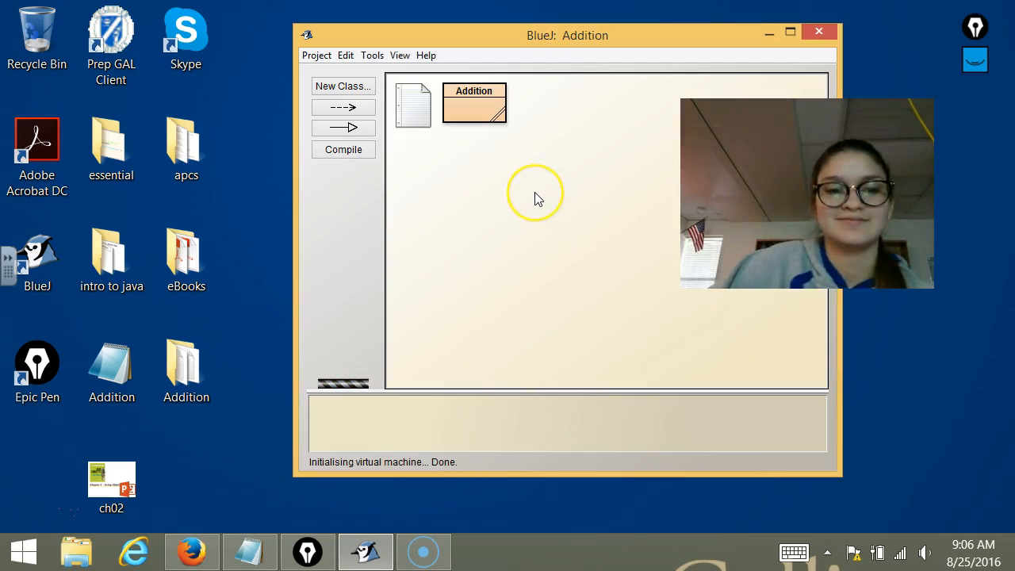